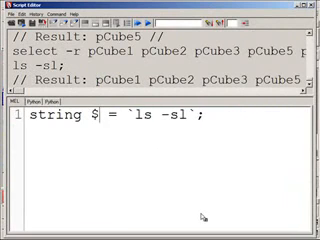
Declare string $objects[] from `ls -sl` and add a print $objects statement.
type("objects[")
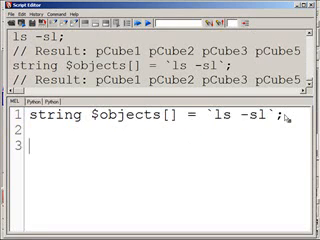
type("print")
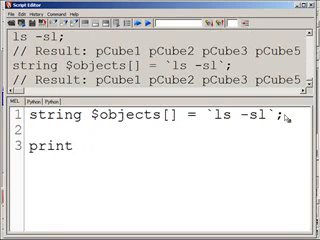
type("$object")
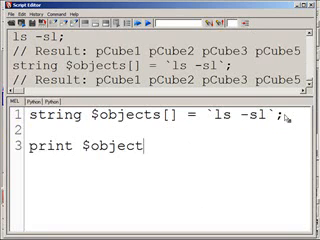
type("s")
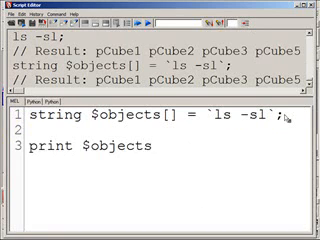
type("[]")
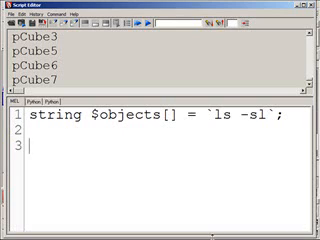
Write a rand(-30202,49949); call in the Script Editor.
type("rand")
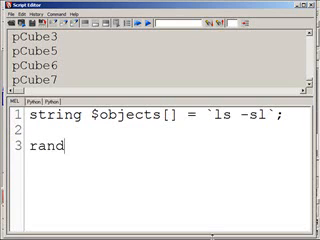
type("(")
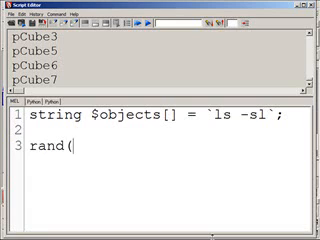
type("-")
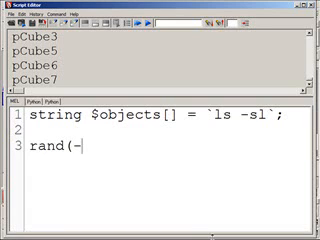
type("30202")
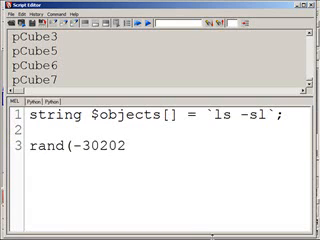
type(",499")
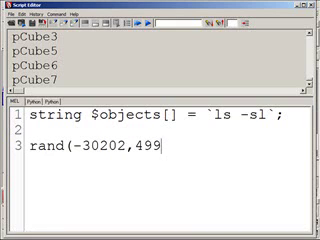
type("9);")
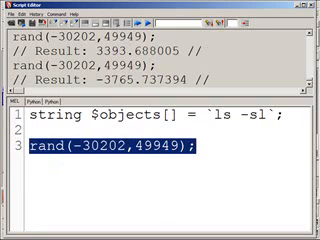
Delete the rand line, leaving only the string $objects[] = `ls -sl`; declaration.
key("Delete")
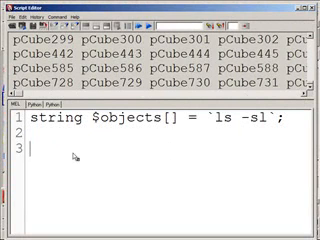
double_click(48, 120)
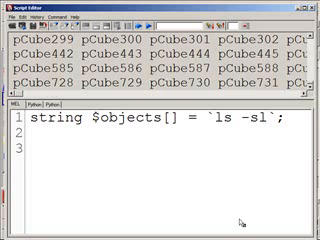
Write the loop header for($singleObj in $objects).
type("for")
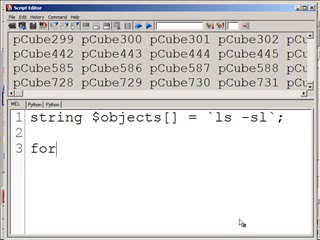
type("( $")
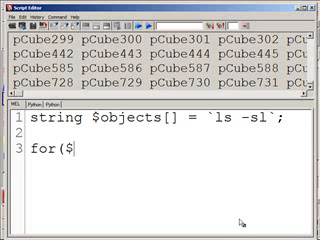
type("singleO")
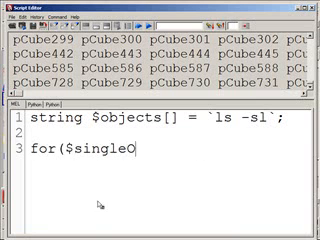
type("bj in")
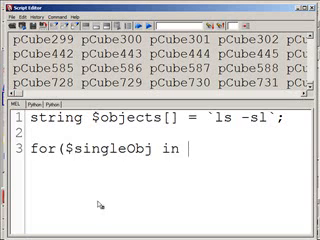
type("$obje")
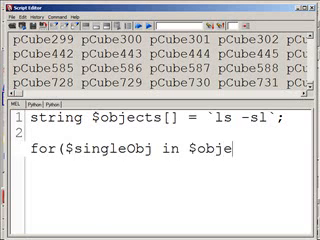
type("cts)")
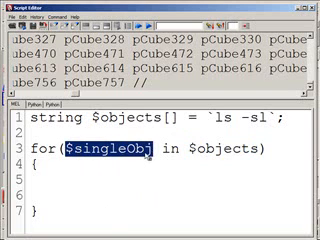
Type placeholder text 'afasdada' in the loop body and overwrite it with print.
type("af")
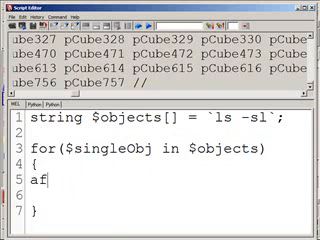
type("afasdada")
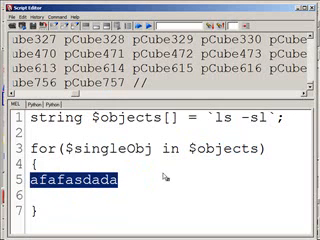
type("print")
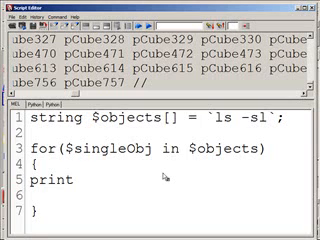
Complete the body as print "\n"; followed by print $singleObj;.
type("\"")
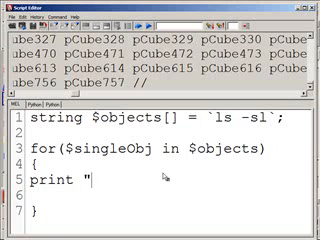
type("\\n\"")
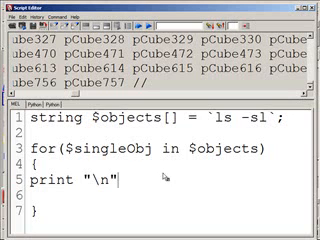
type(";")
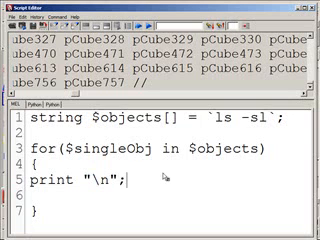
type("print")
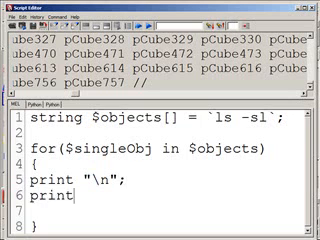
type("$")
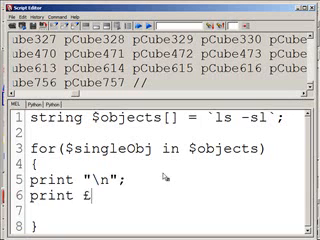
type("$")
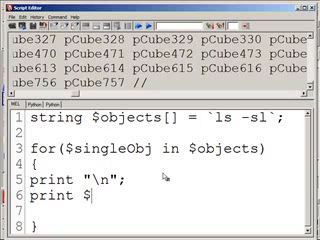
type("singleO")
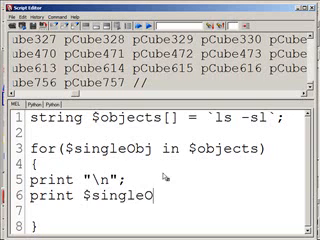
type("bj;")
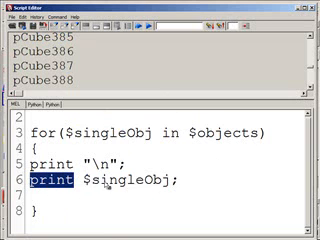
Replace print before $singleObj with delete.
type("delet")
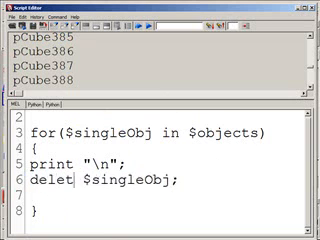